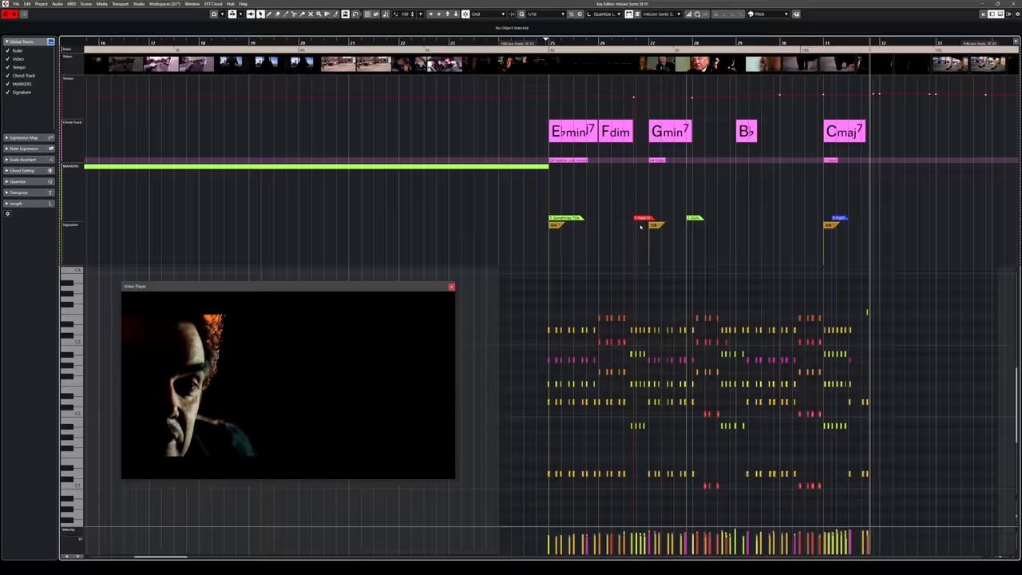
# Run Tempo Detection's Analyze on the selected Piano event, generating the tempo curve.
pyautogui.click(73, 7)
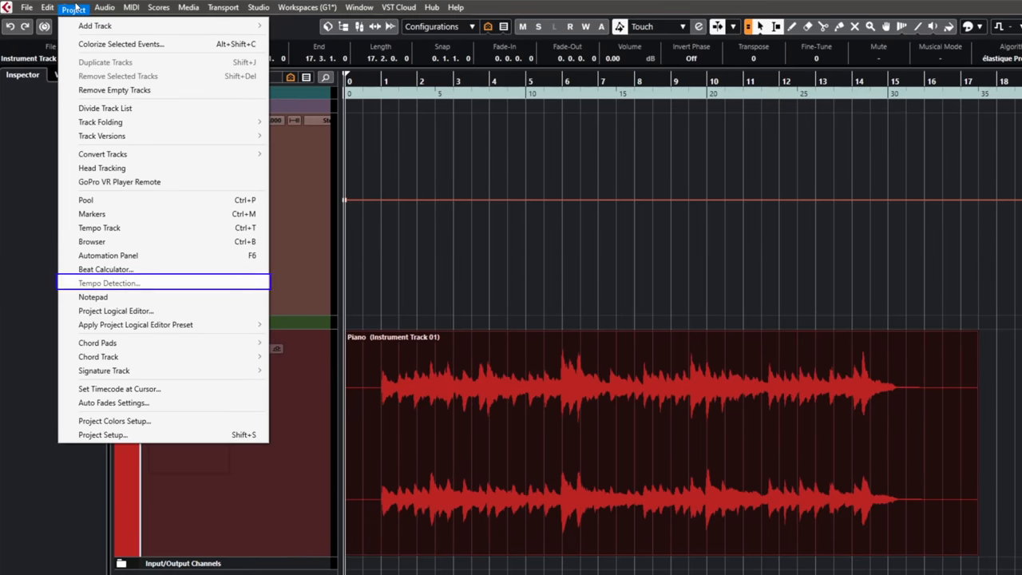
pyautogui.click(109, 283)
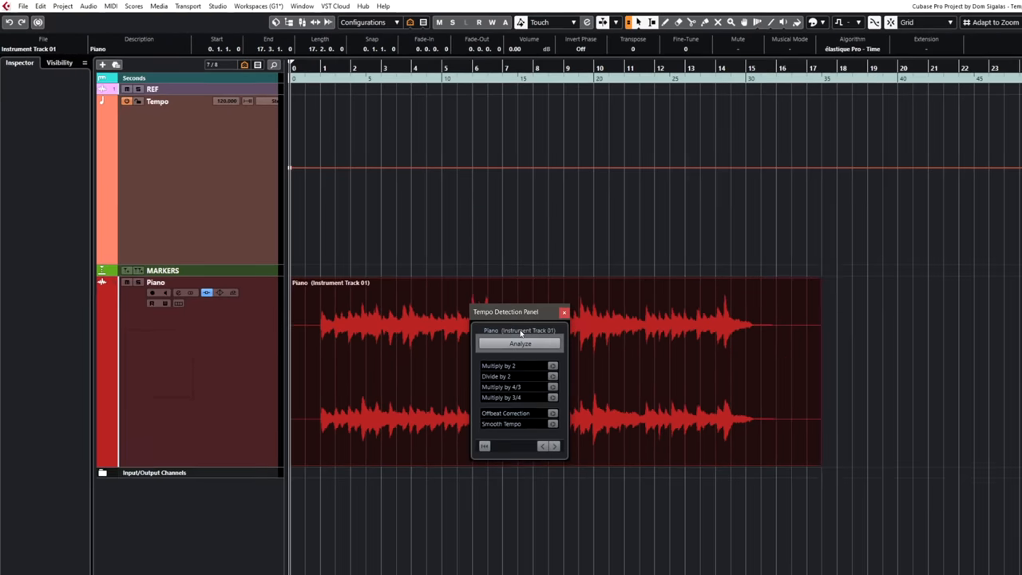
pyautogui.click(520, 342)
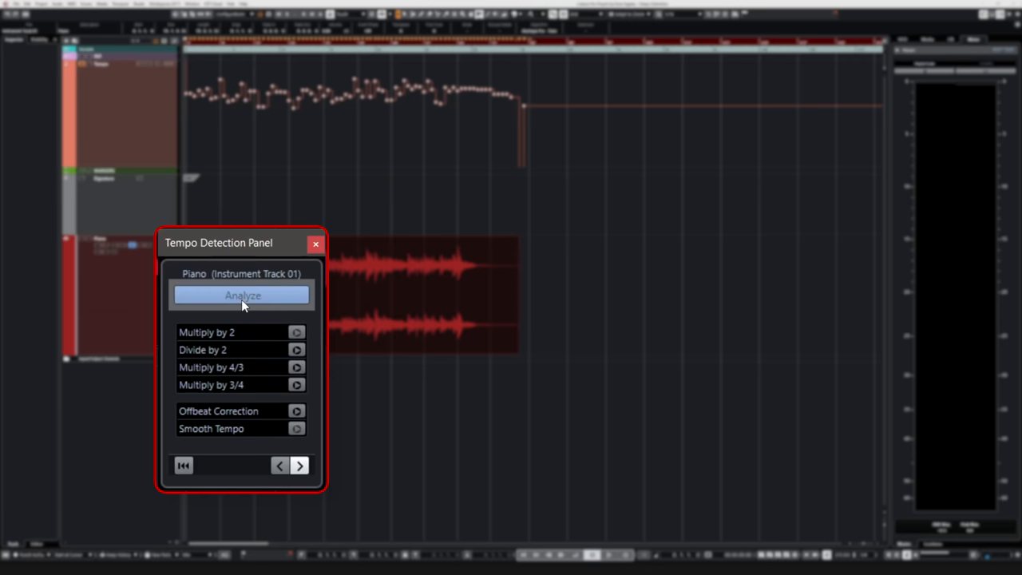